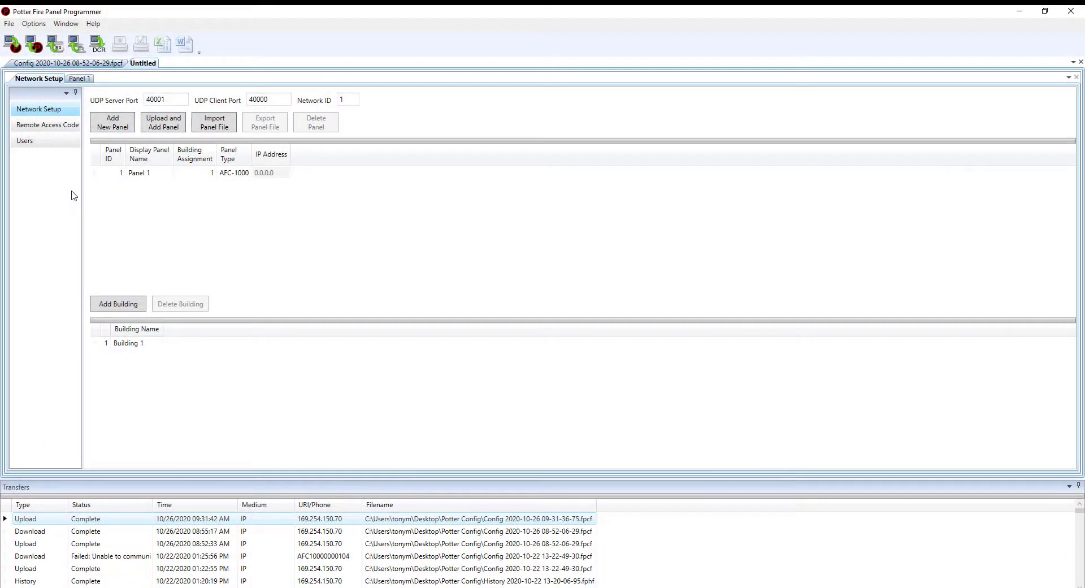
pyautogui.moveTo(69, 179)
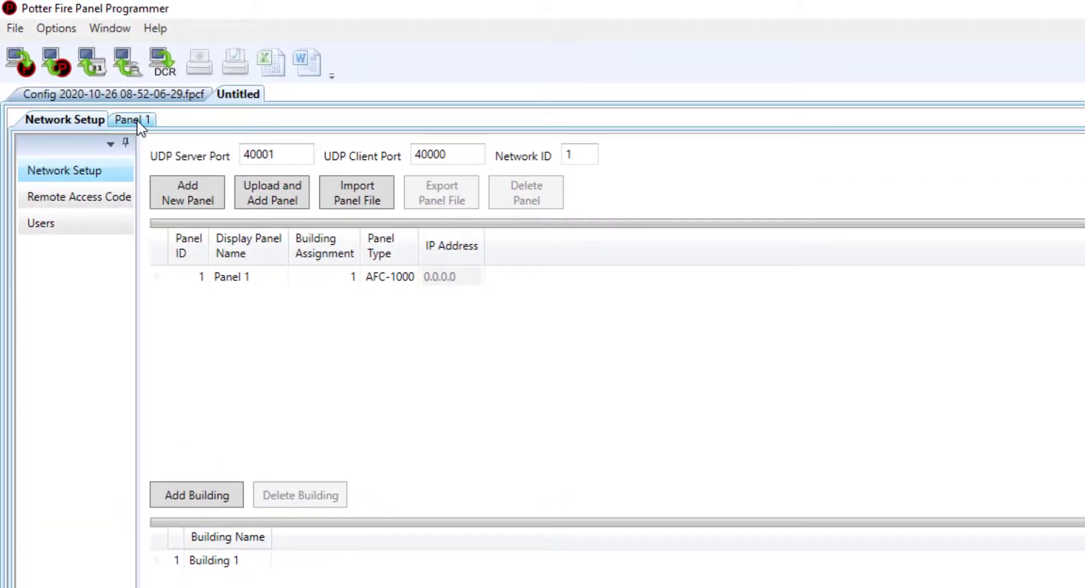
# Show Panel 1's LCD annunciator list with the Built-in Keypad and Keypad 1.
pyautogui.click(131, 119)
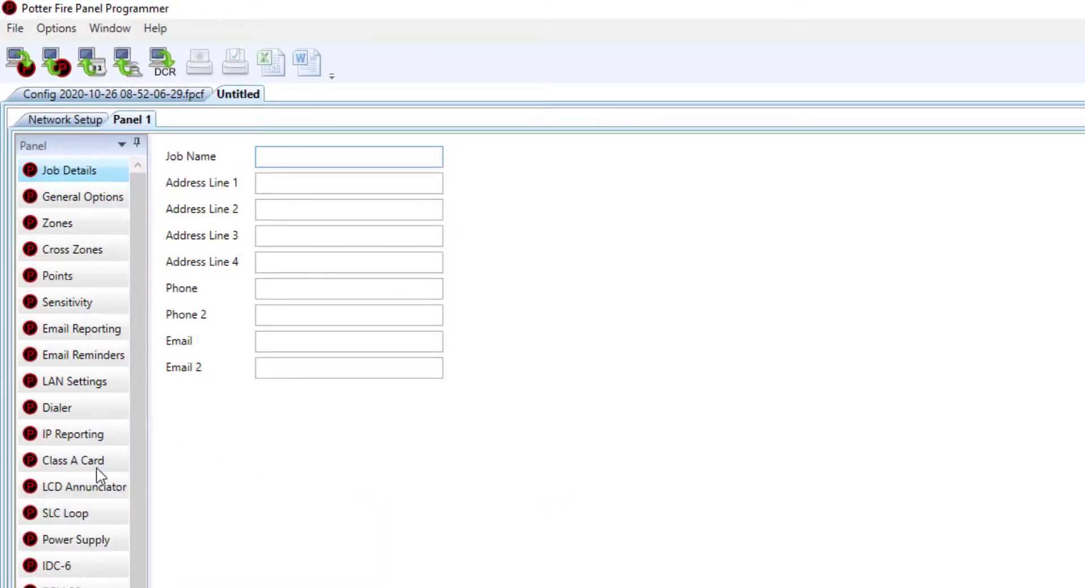
pyautogui.click(85, 487)
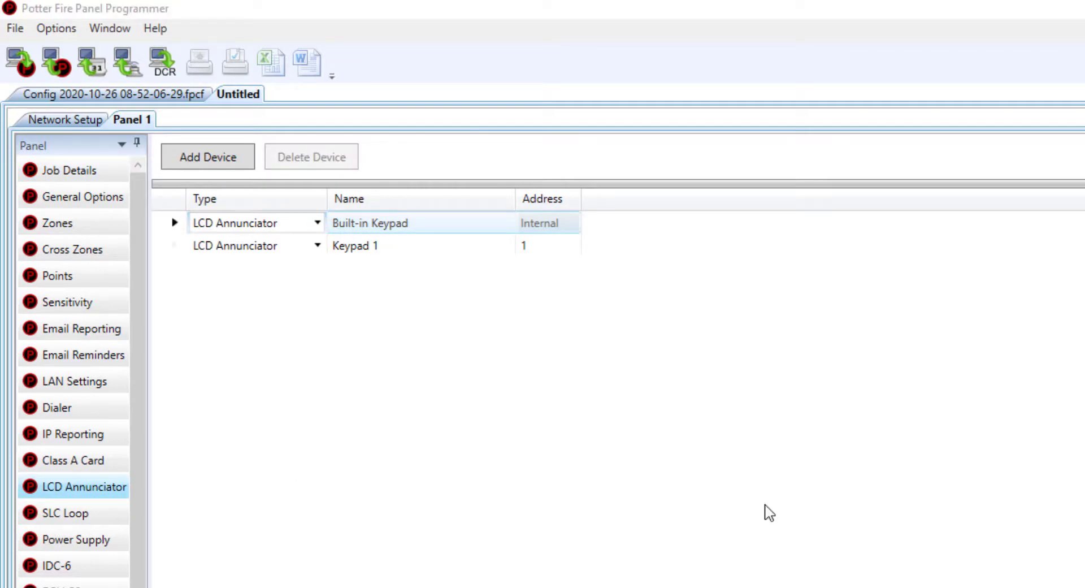
pyautogui.moveTo(519, 447)
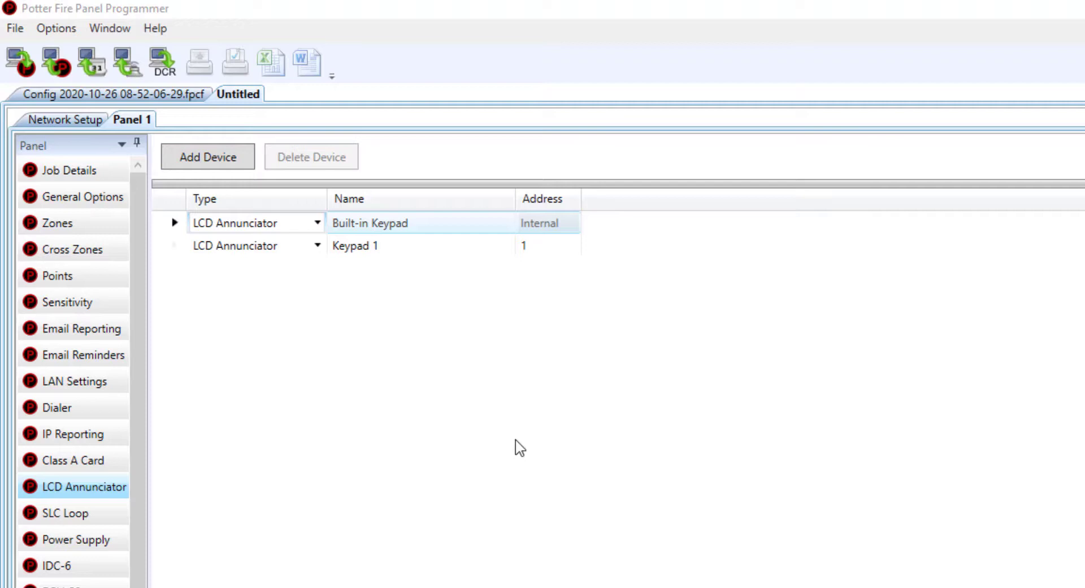
pyautogui.moveTo(318, 223)
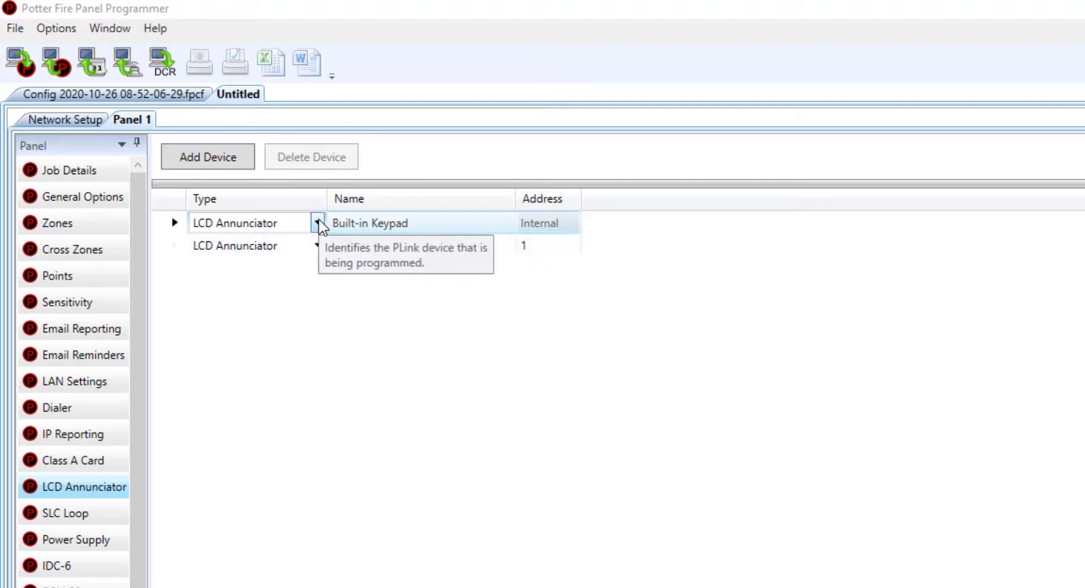
# Set the device type of both the Built-in Keypad and Keypad 1 to Network Annunciator.
pyautogui.click(317, 223)
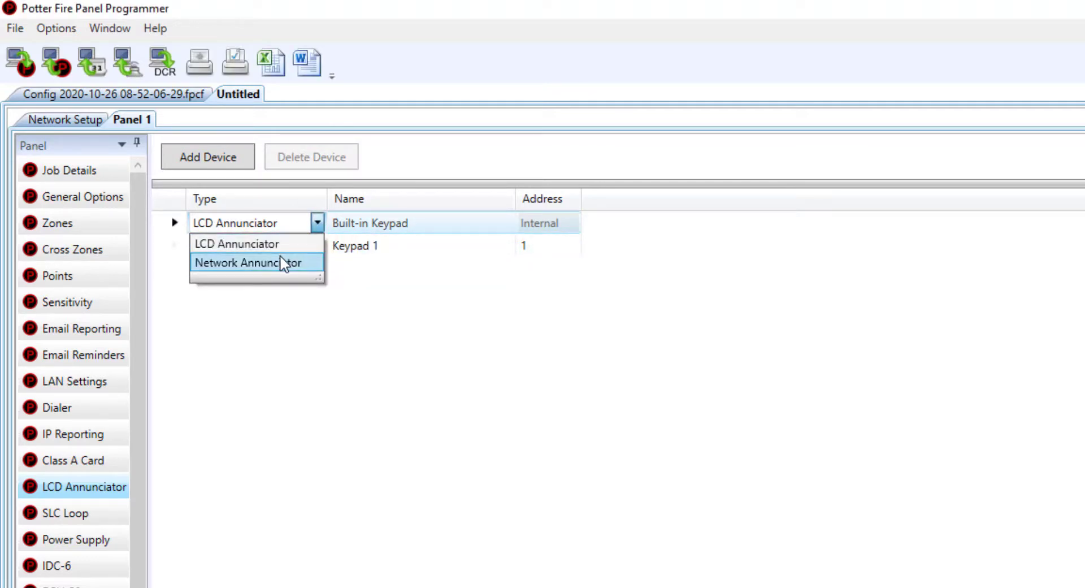
pyautogui.click(248, 262)
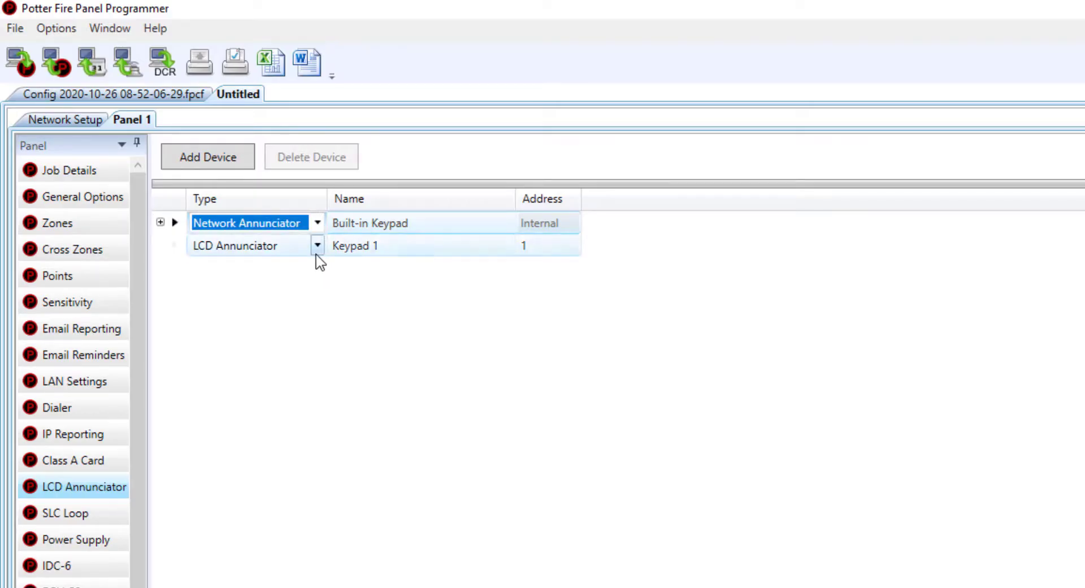
pyautogui.moveTo(319, 248)
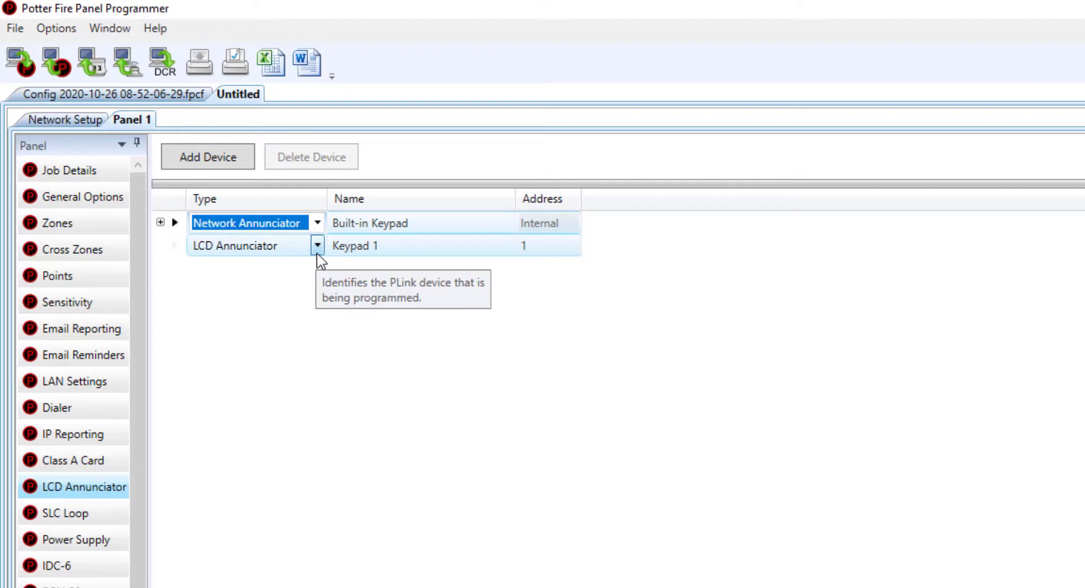
pyautogui.click(316, 245)
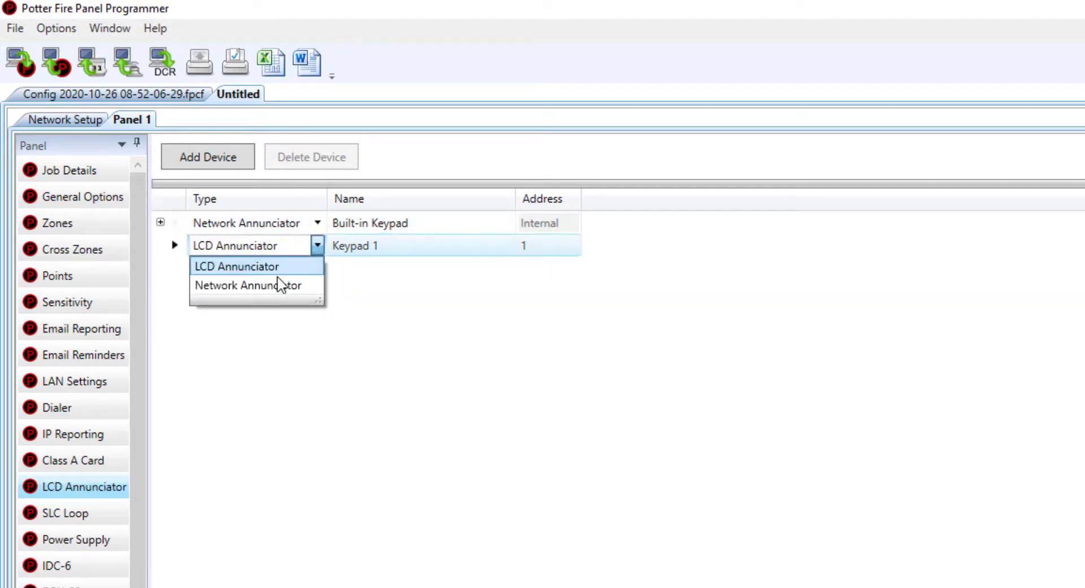
pyautogui.click(249, 285)
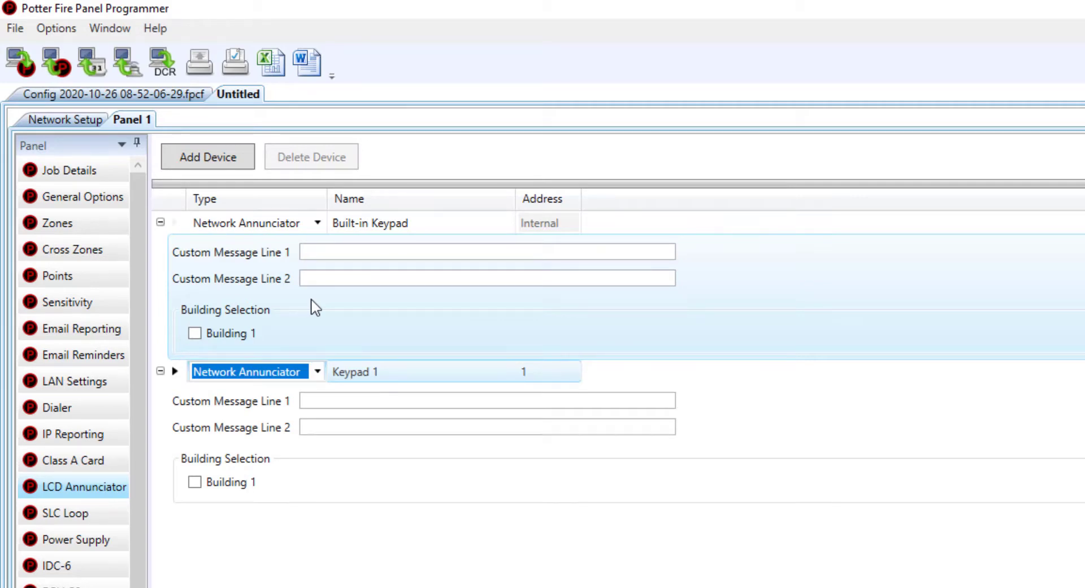
# Enter 'Science Building' / 'East Wing' on the Built-in Keypad and tick Building 1.
pyautogui.click(485, 251)
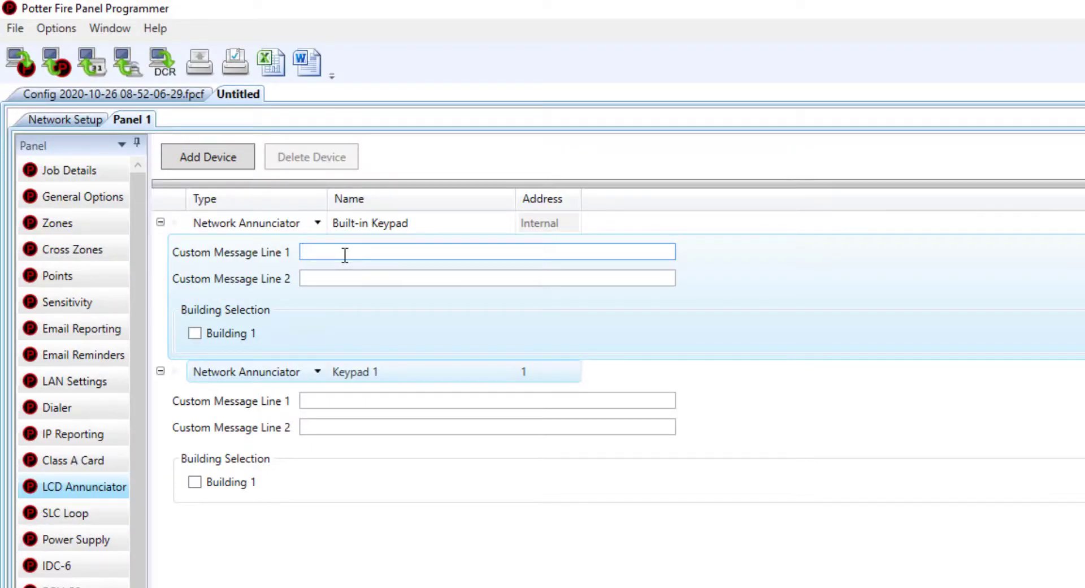
pyautogui.write('Scien')
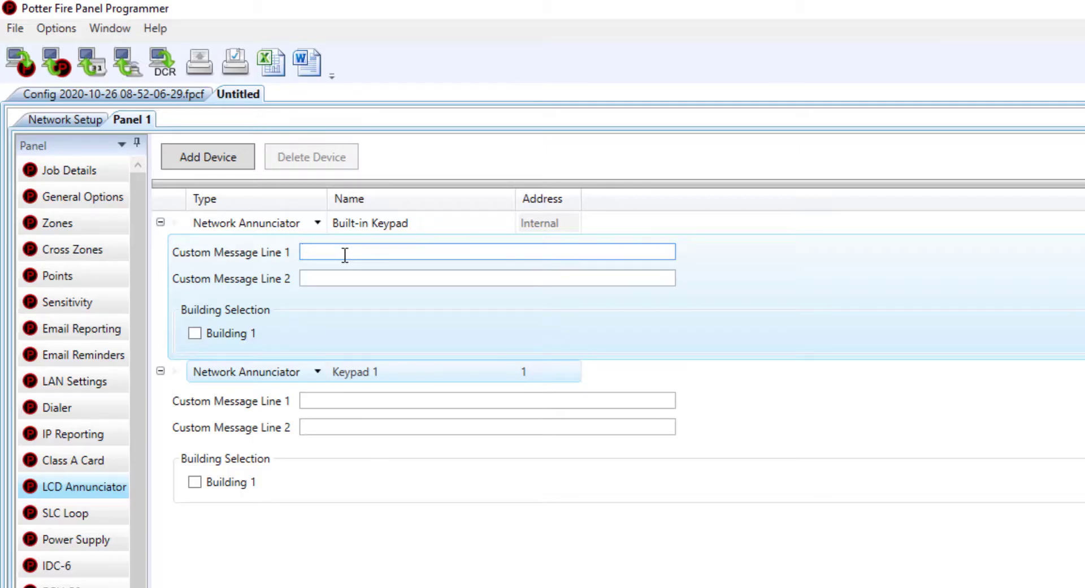
pyautogui.write('Science')
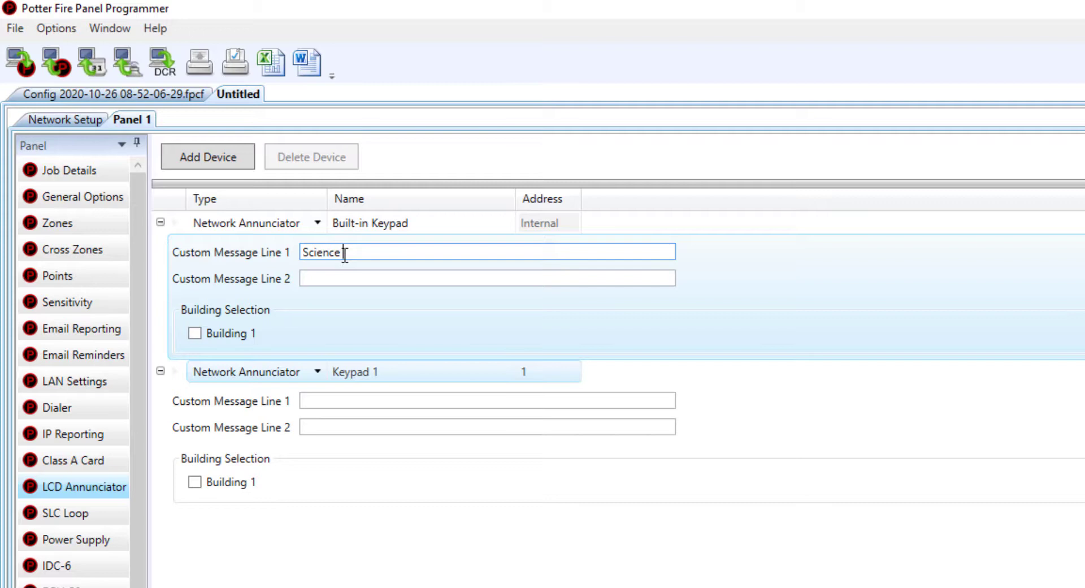
pyautogui.write('Building')
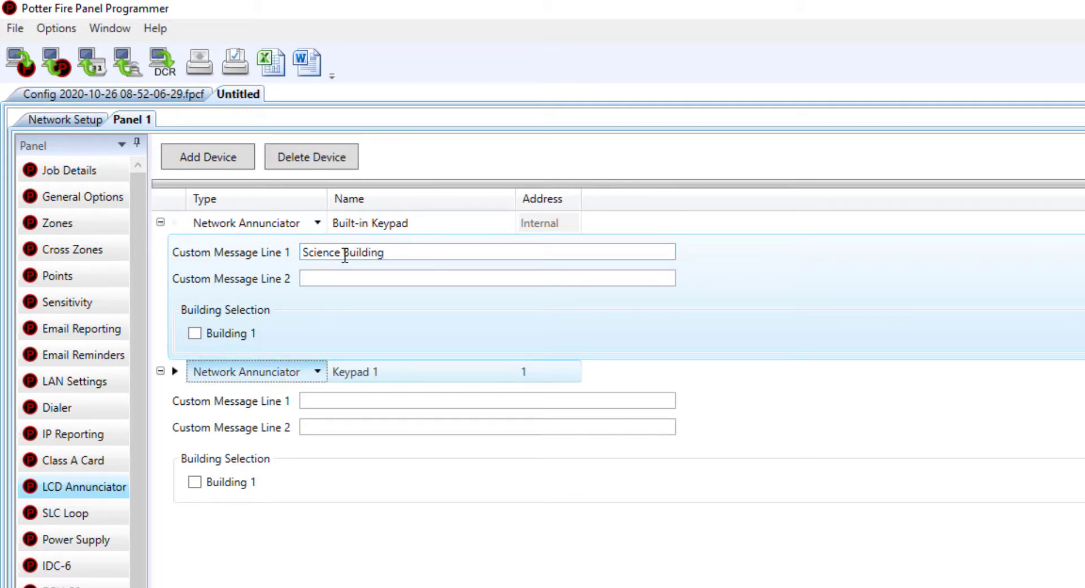
pyautogui.write('East Wing')
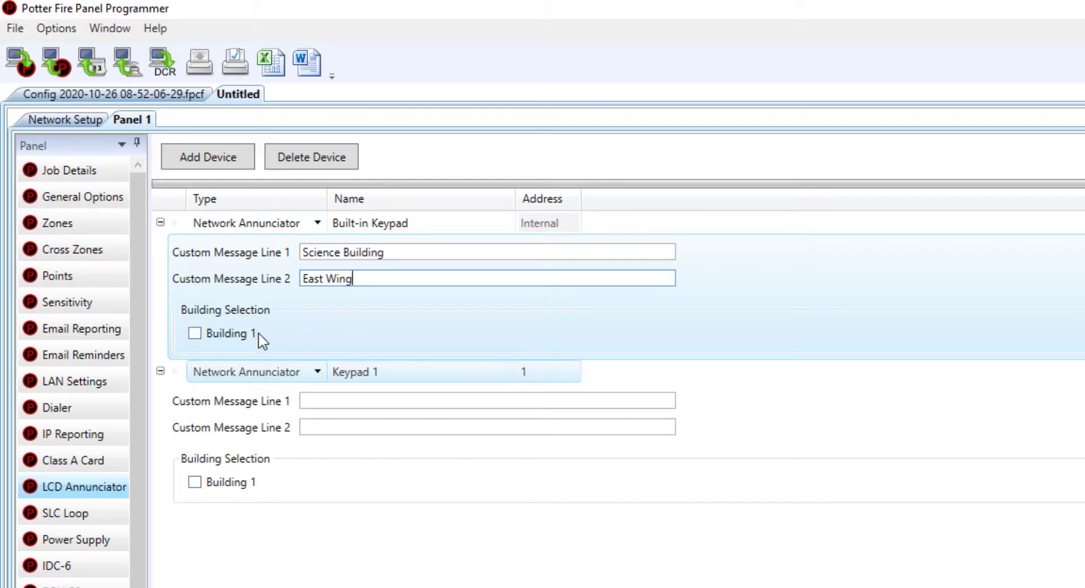
pyautogui.moveTo(223, 342)
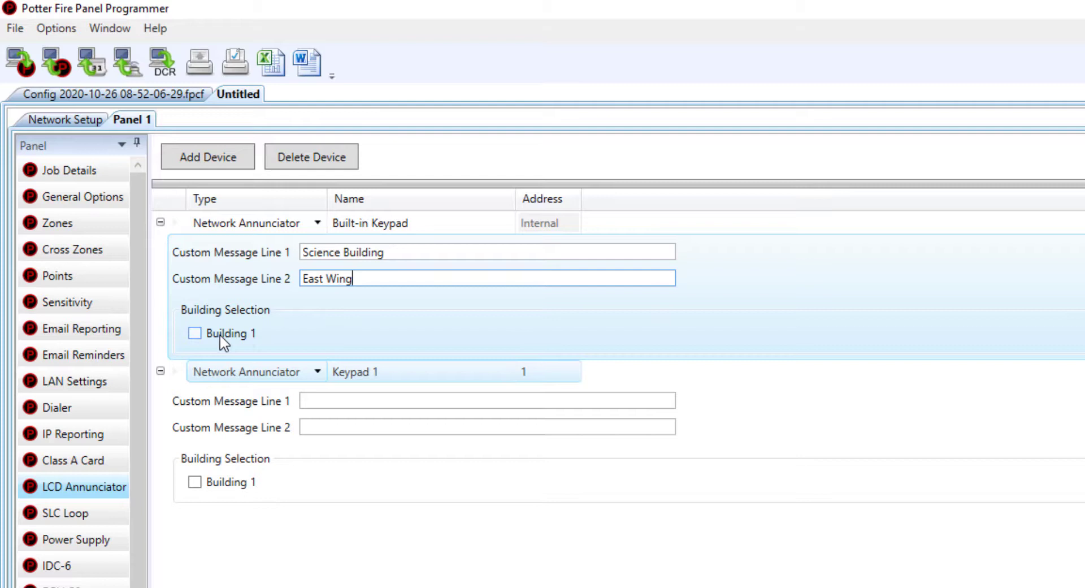
pyautogui.moveTo(210, 342)
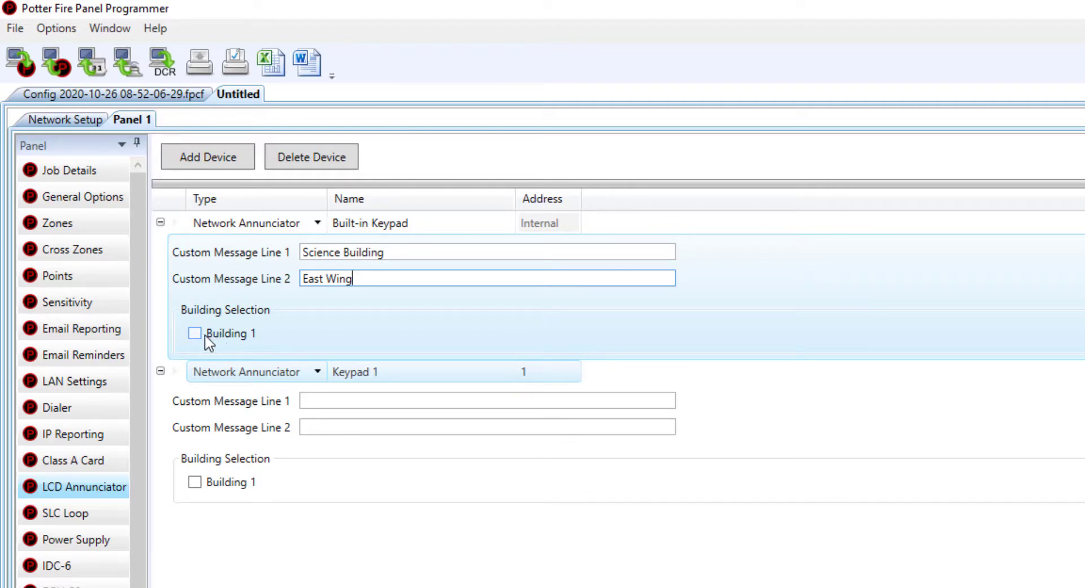
pyautogui.click(195, 334)
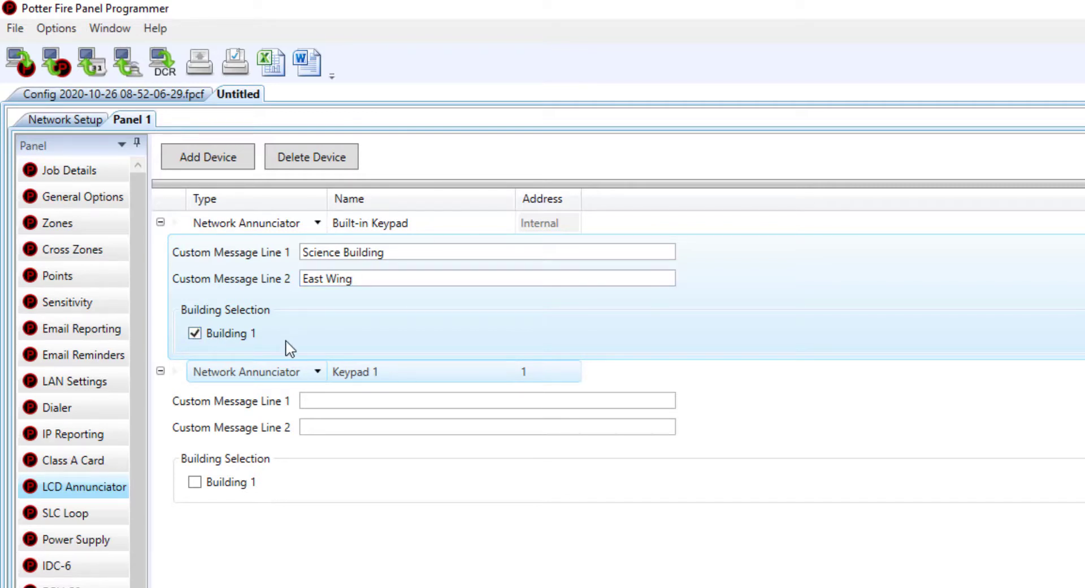
pyautogui.moveTo(261, 400)
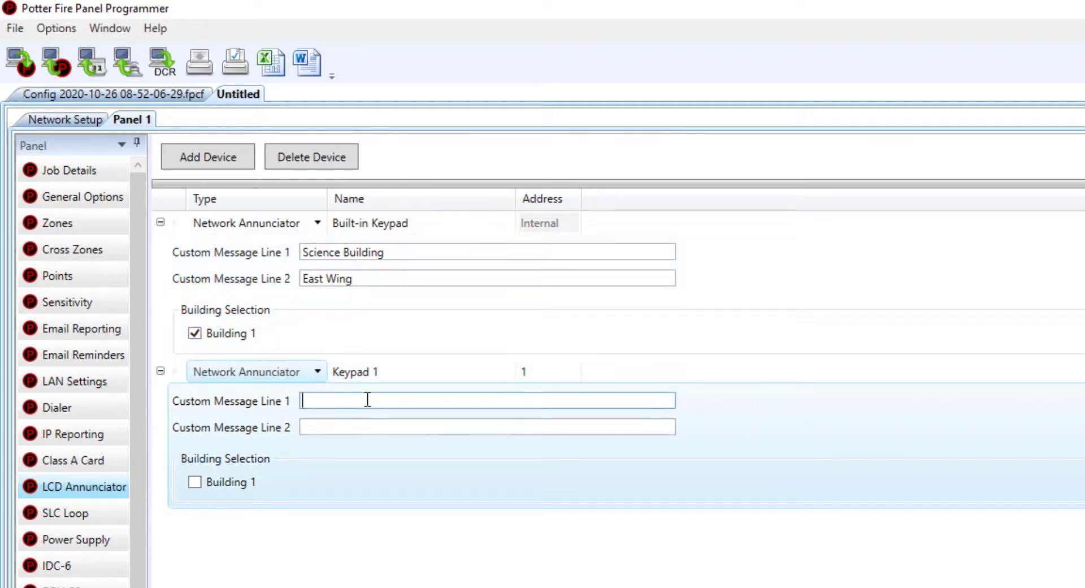
# Enter 'Science Building' / 'West Wing' on Keypad 1 and tick Building 1.
pyautogui.write('Sci')
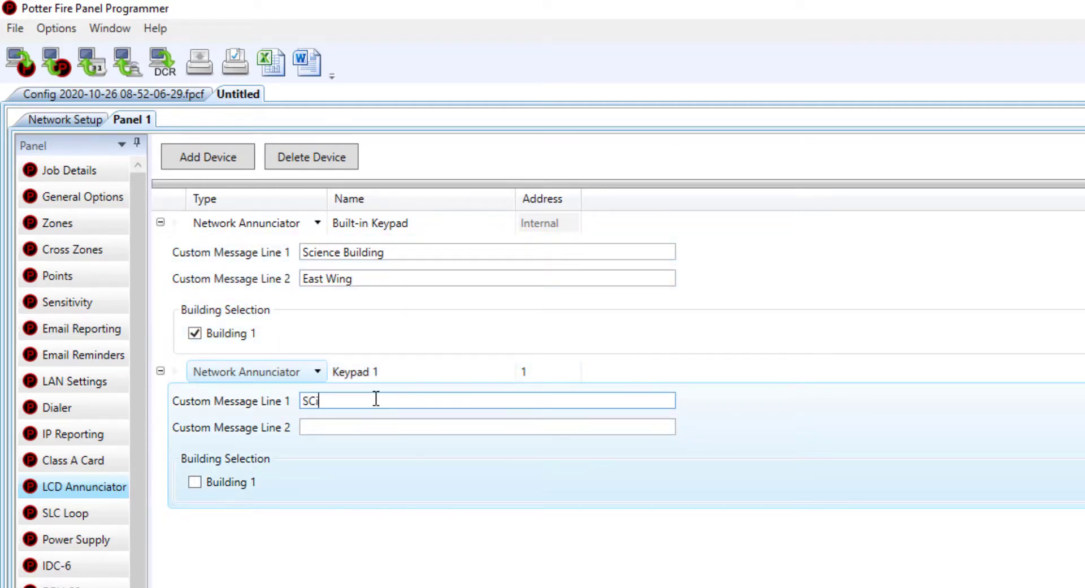
pyautogui.press('BackSpace')
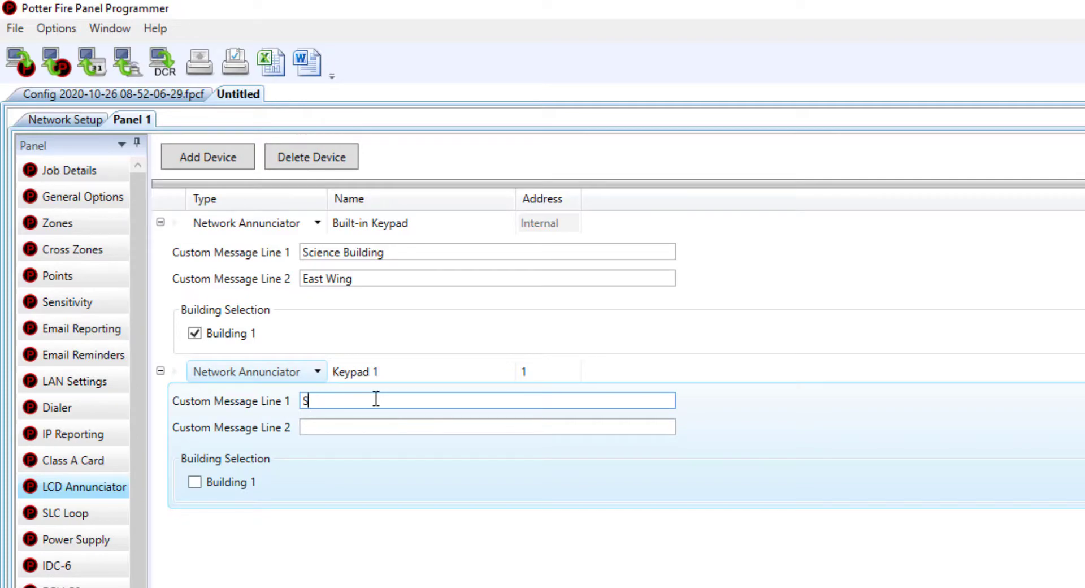
pyautogui.write('cience')
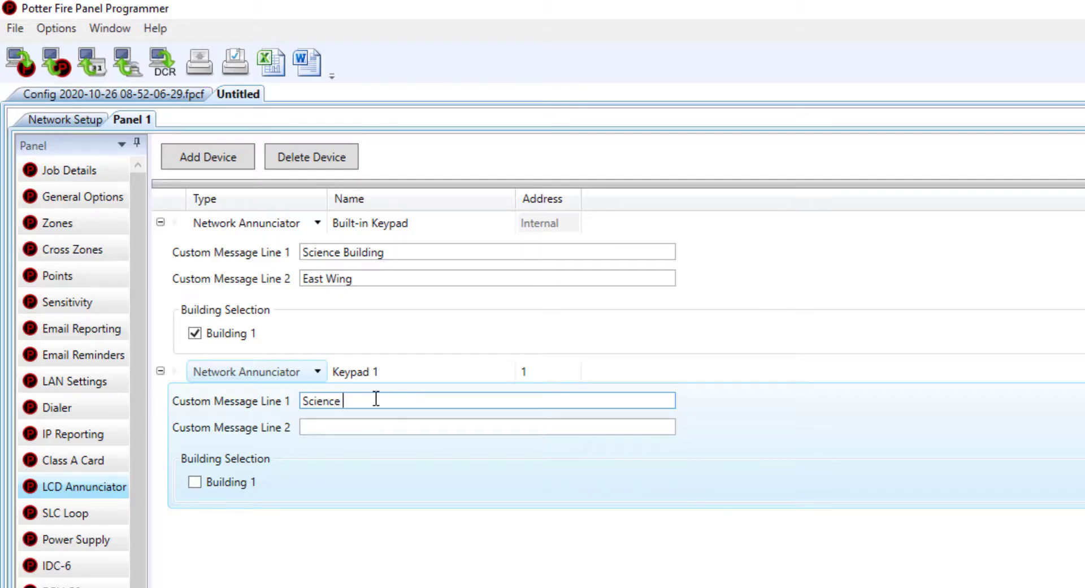
pyautogui.write('Building')
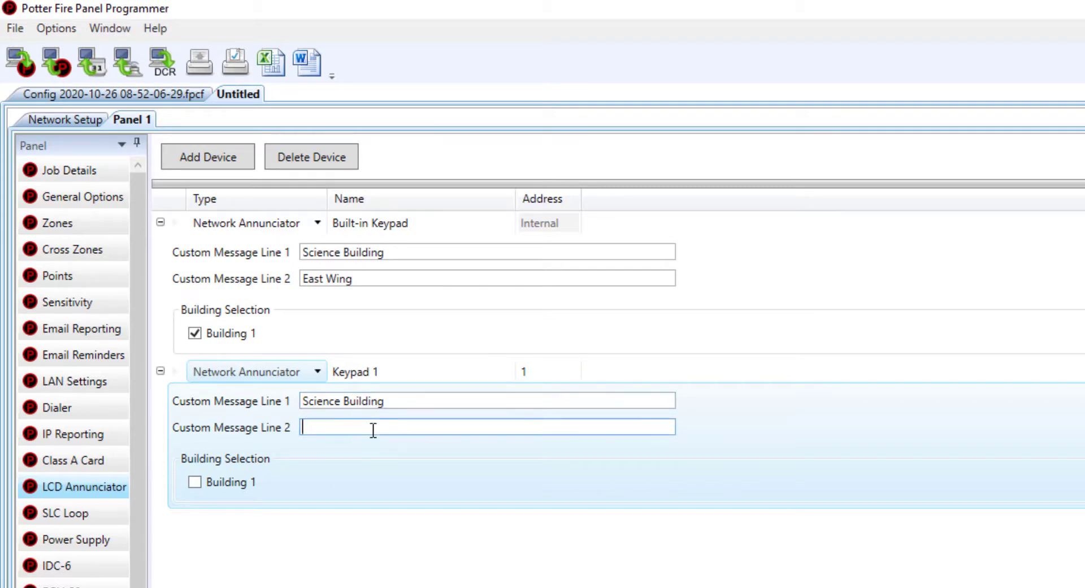
pyautogui.write('West Win')
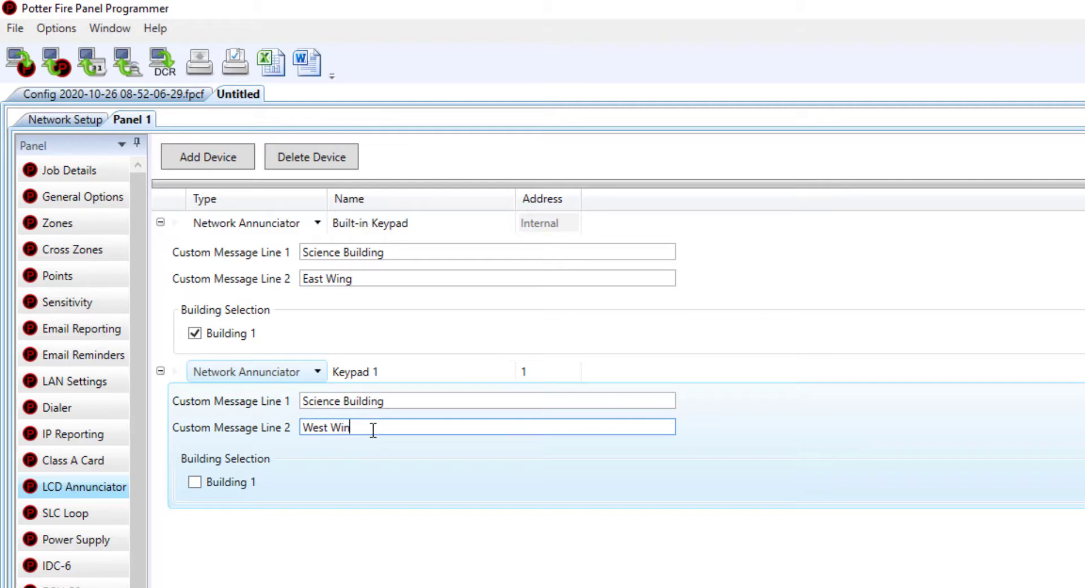
pyautogui.write('g')
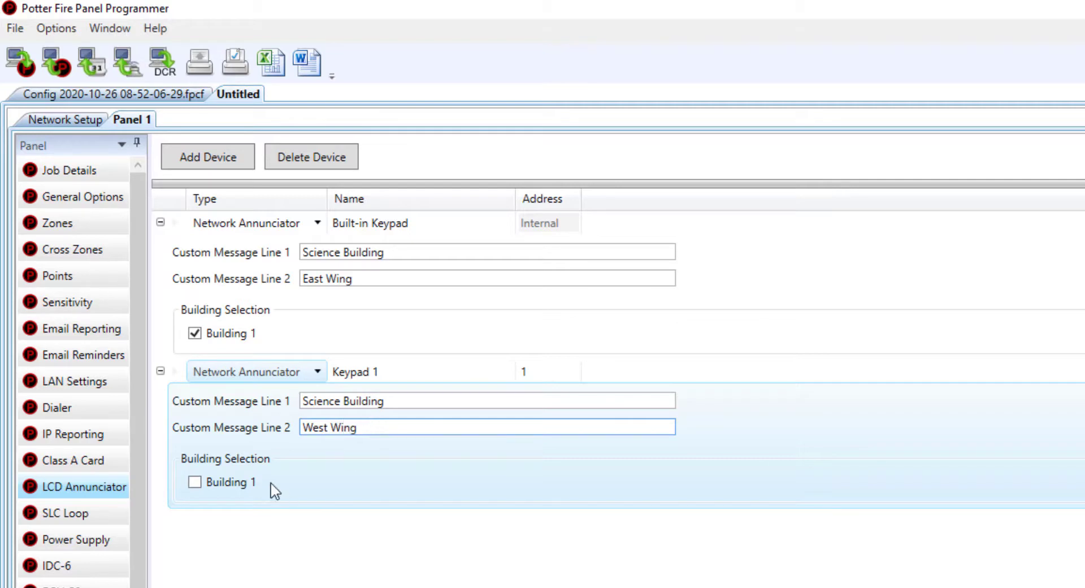
pyautogui.click(194, 481)
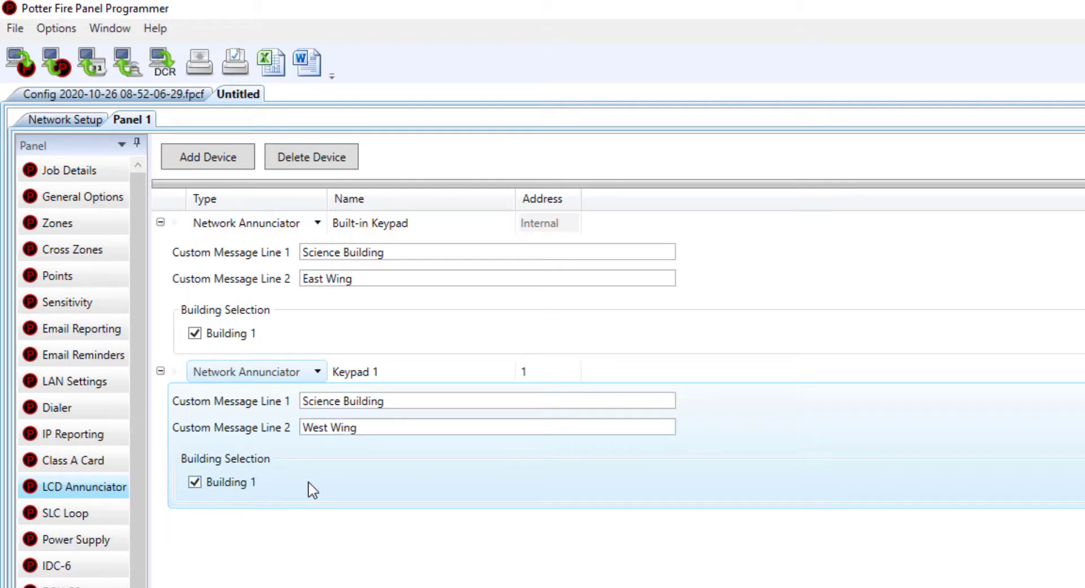
pyautogui.moveTo(325, 491)
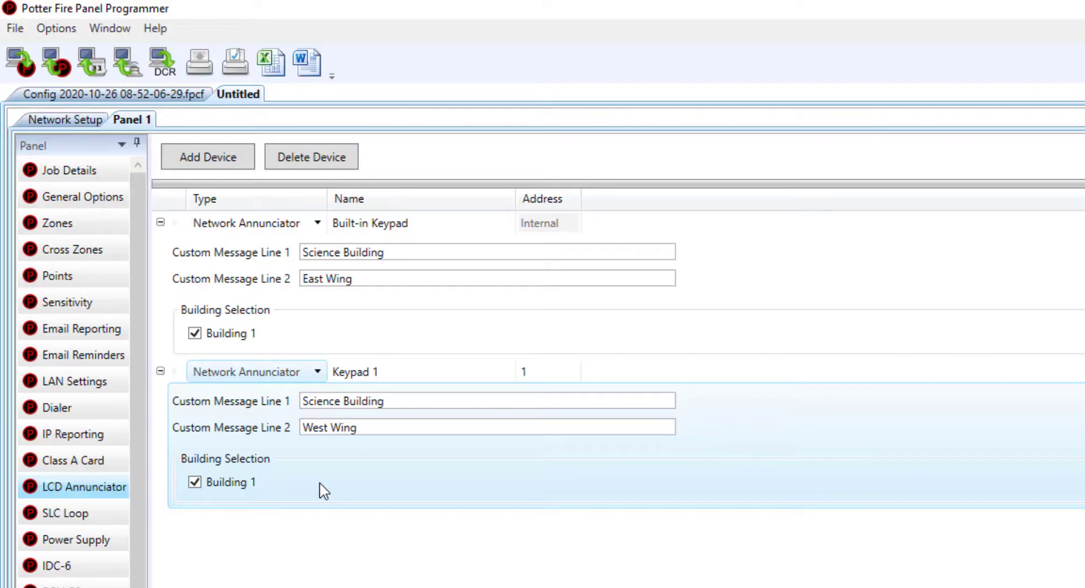
pyautogui.moveTo(20, 62)
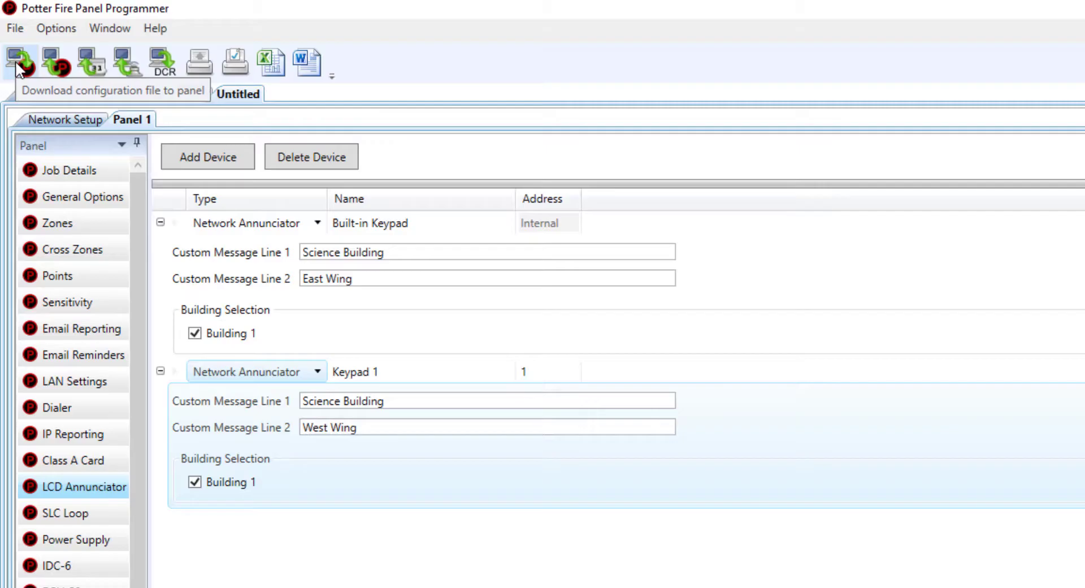
# Download the annunciator configuration to the panel.
pyautogui.click(19, 63)
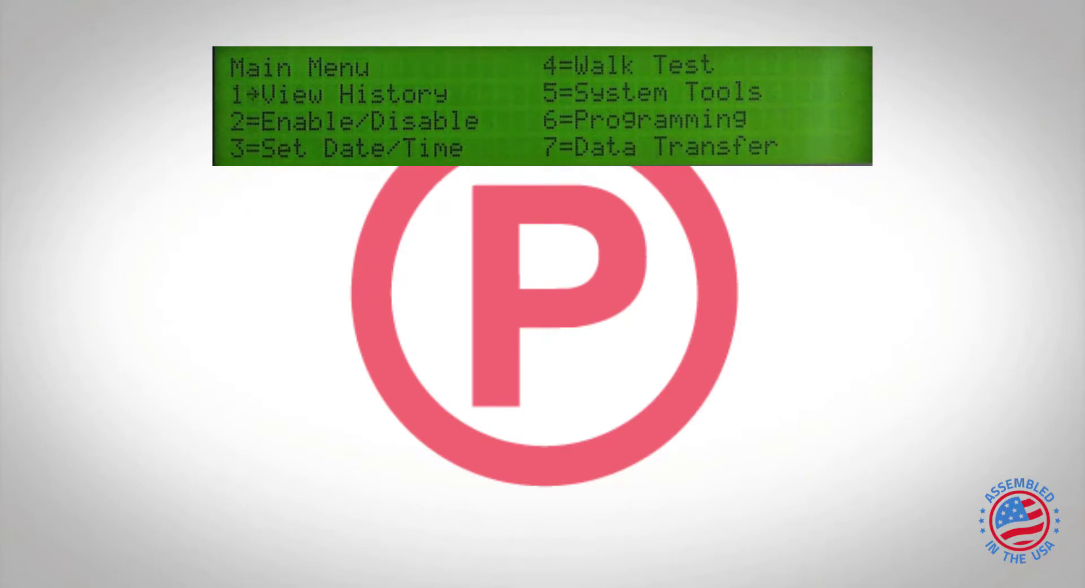